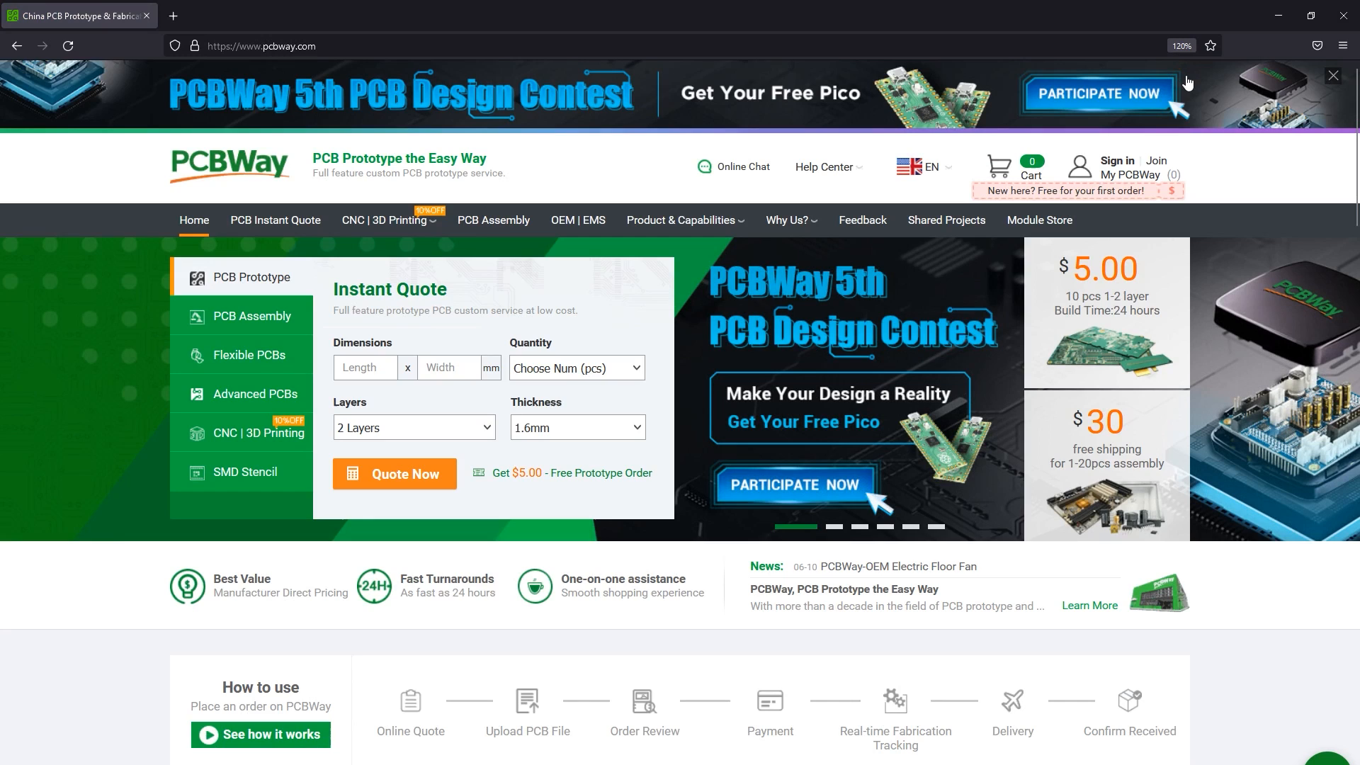
# Step: View the 5th PCB Design Contest's Rules&Prizes, reaching the First, Second and Third Prize details
pyautogui.click(1099, 93)
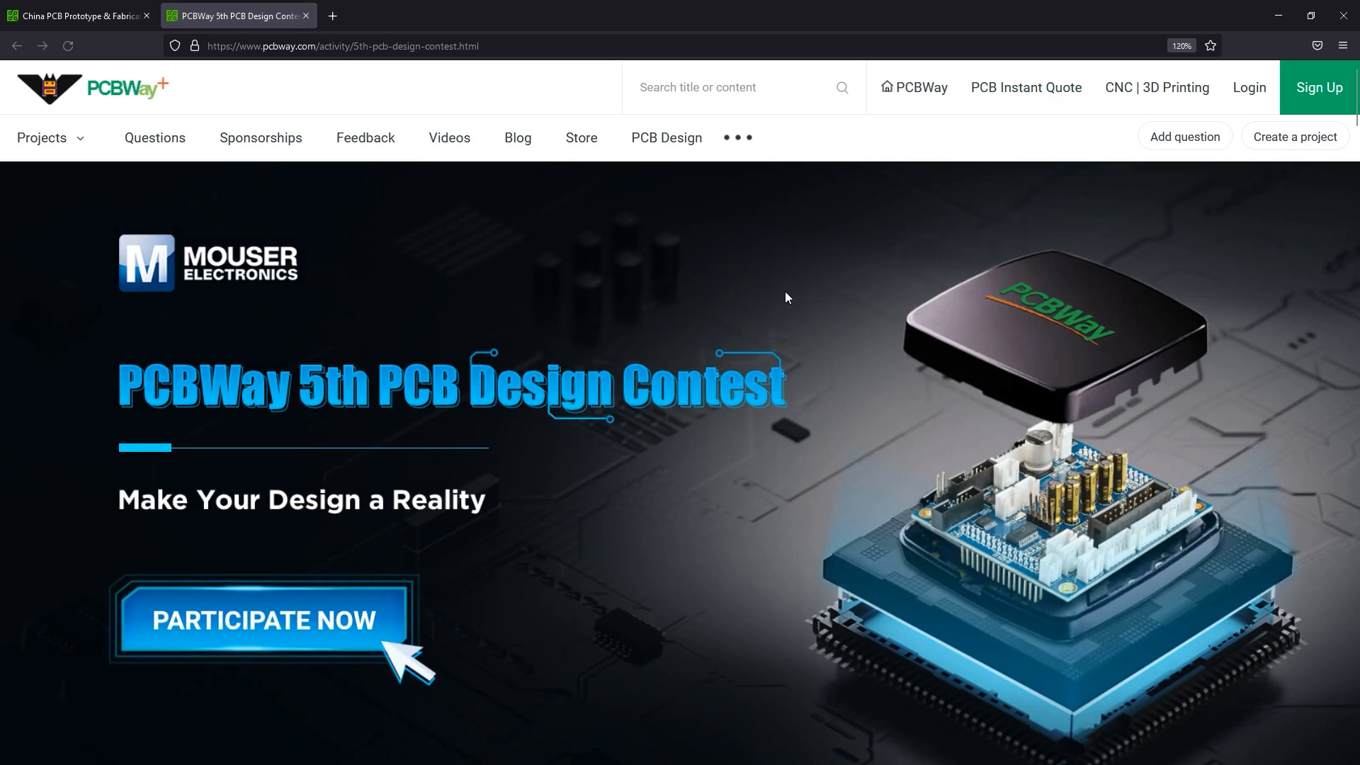
pyautogui.scroll(-3)
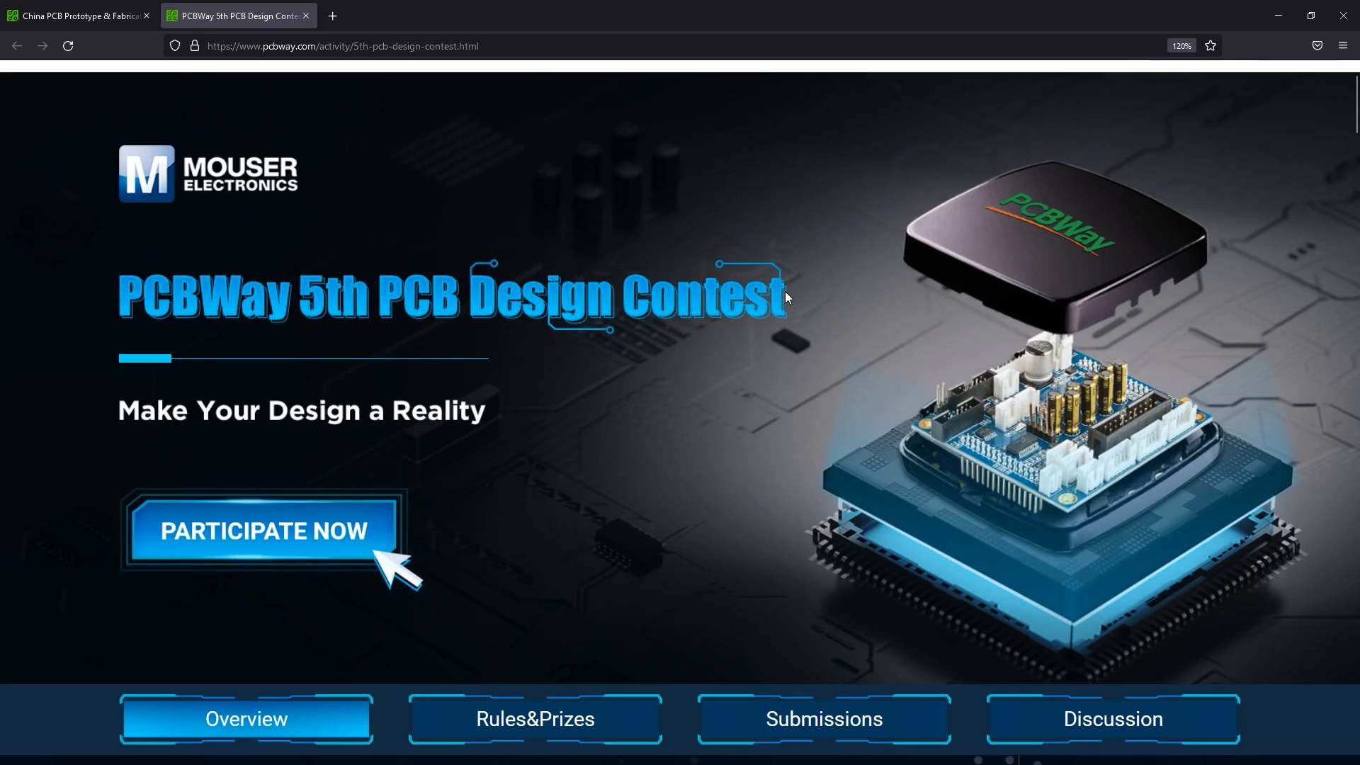
pyautogui.scroll(-3)
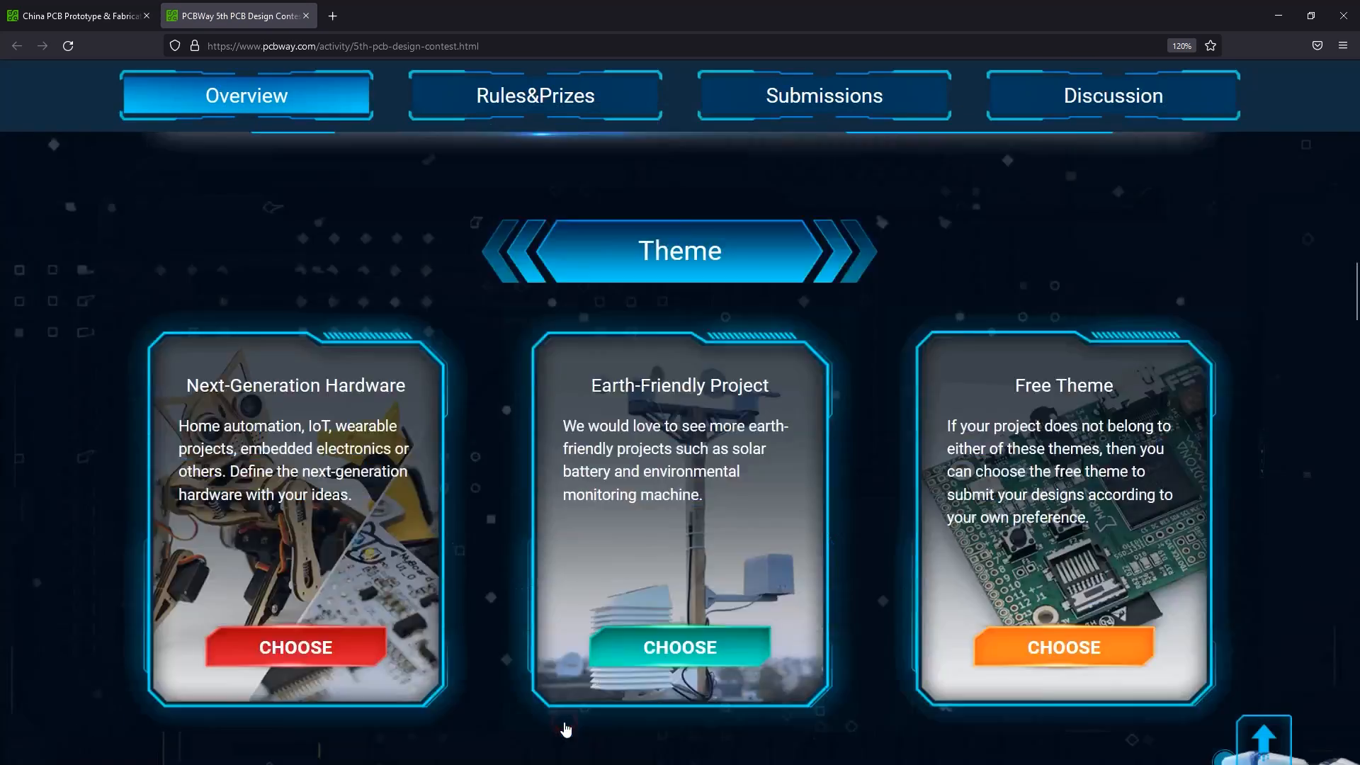
pyautogui.click(535, 95)
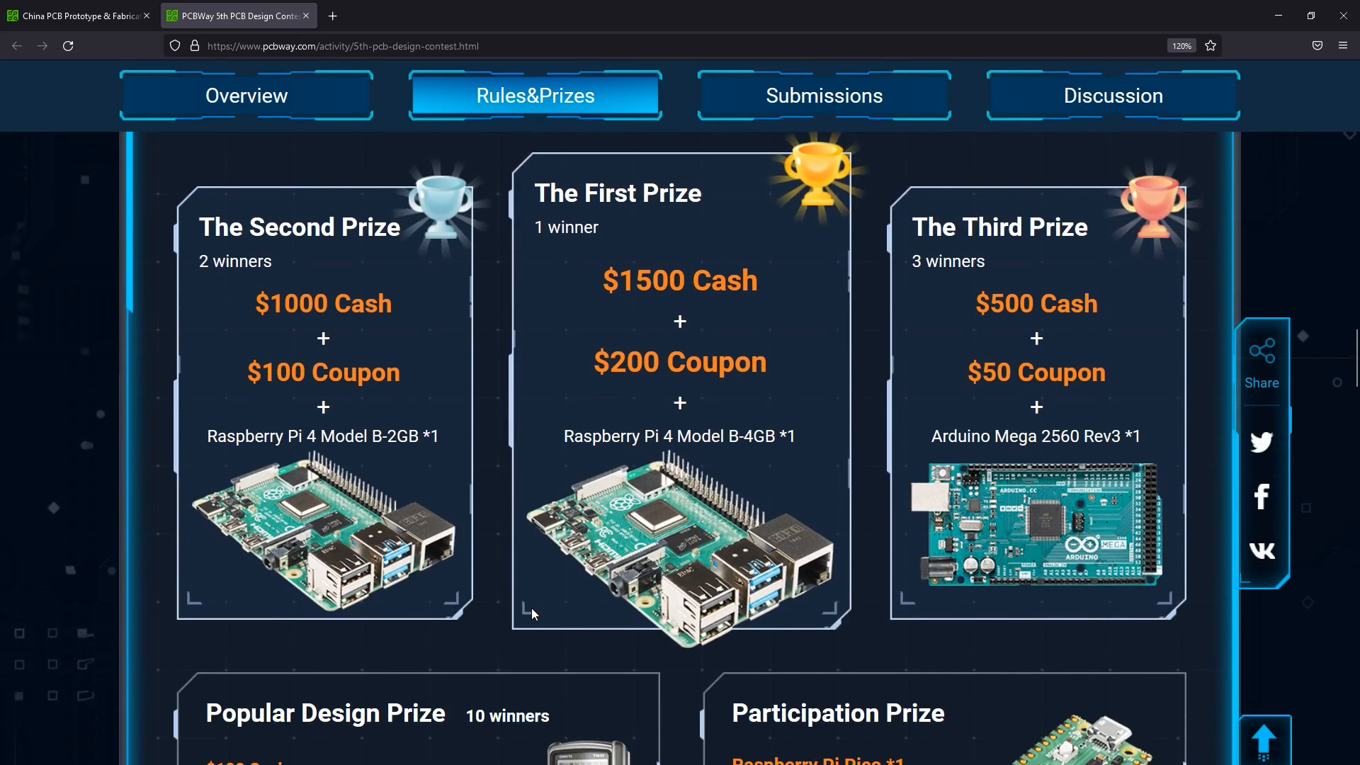
pyautogui.moveTo(541, 609)
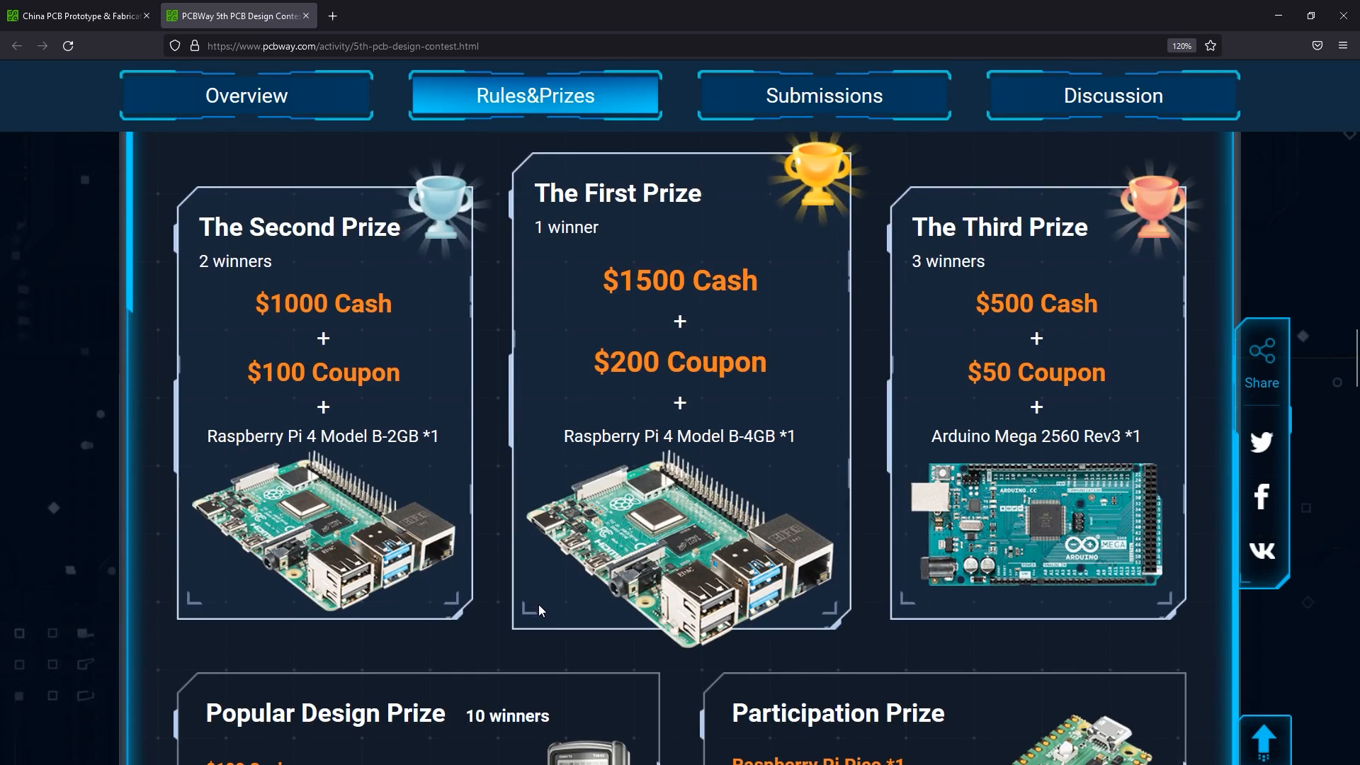
pyautogui.moveTo(1167, 506)
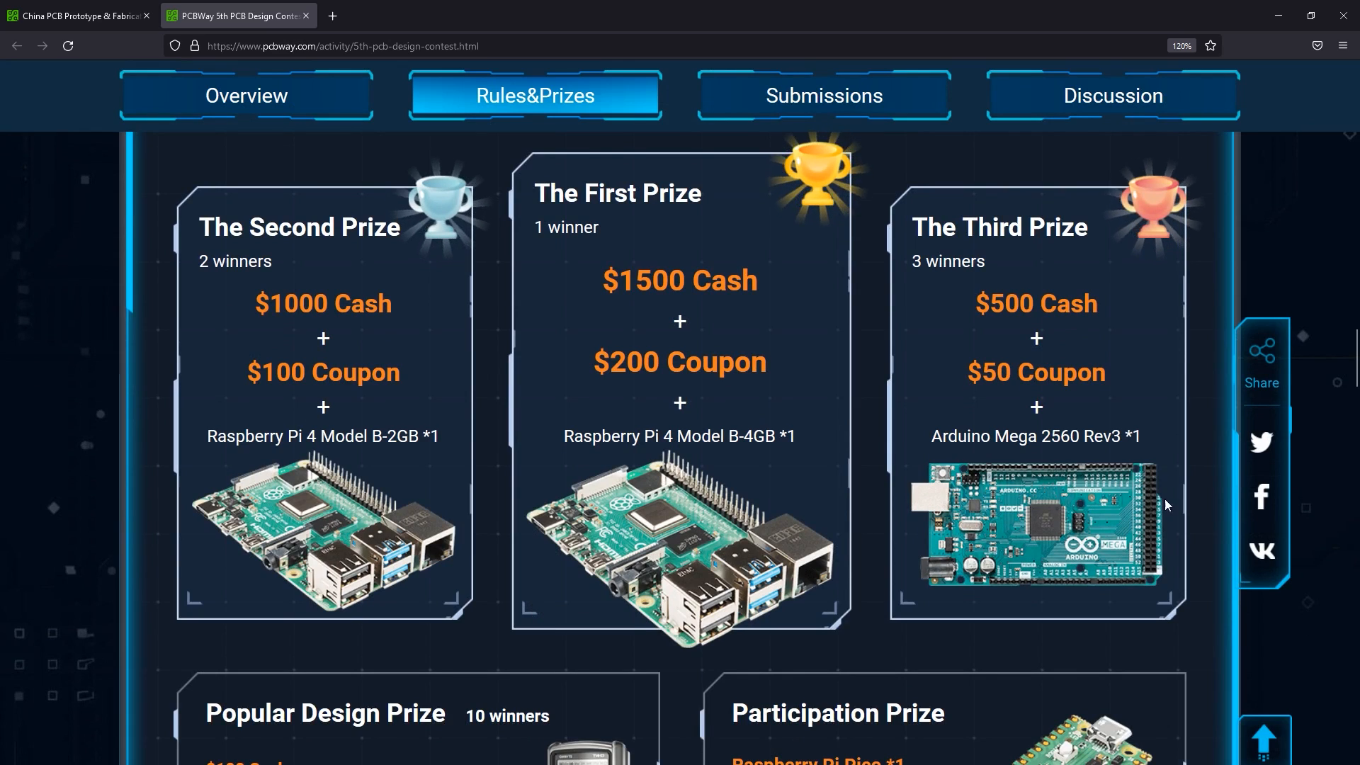
# Step: Return to the PCBWay homepage showing the CNC | 3D Printing services overview
pyautogui.click(82, 16)
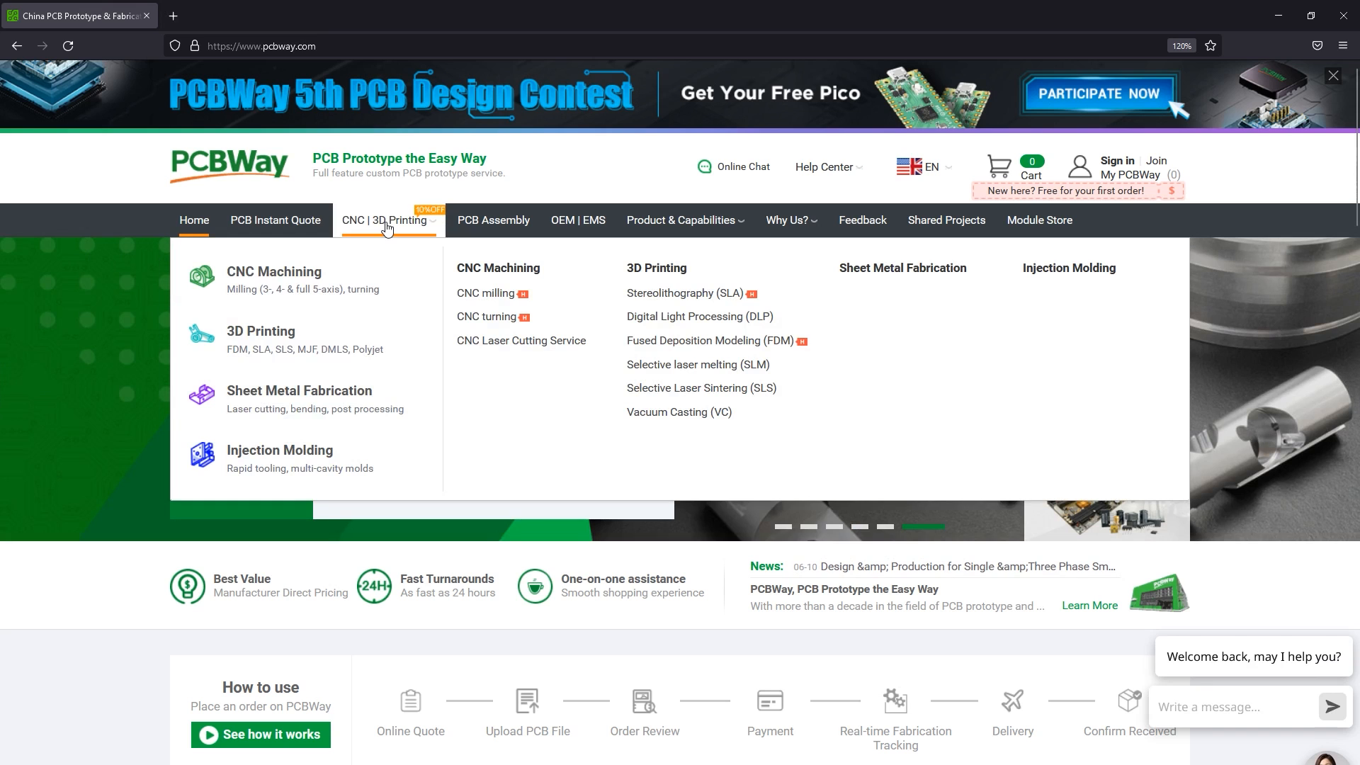
pyautogui.moveTo(288, 287)
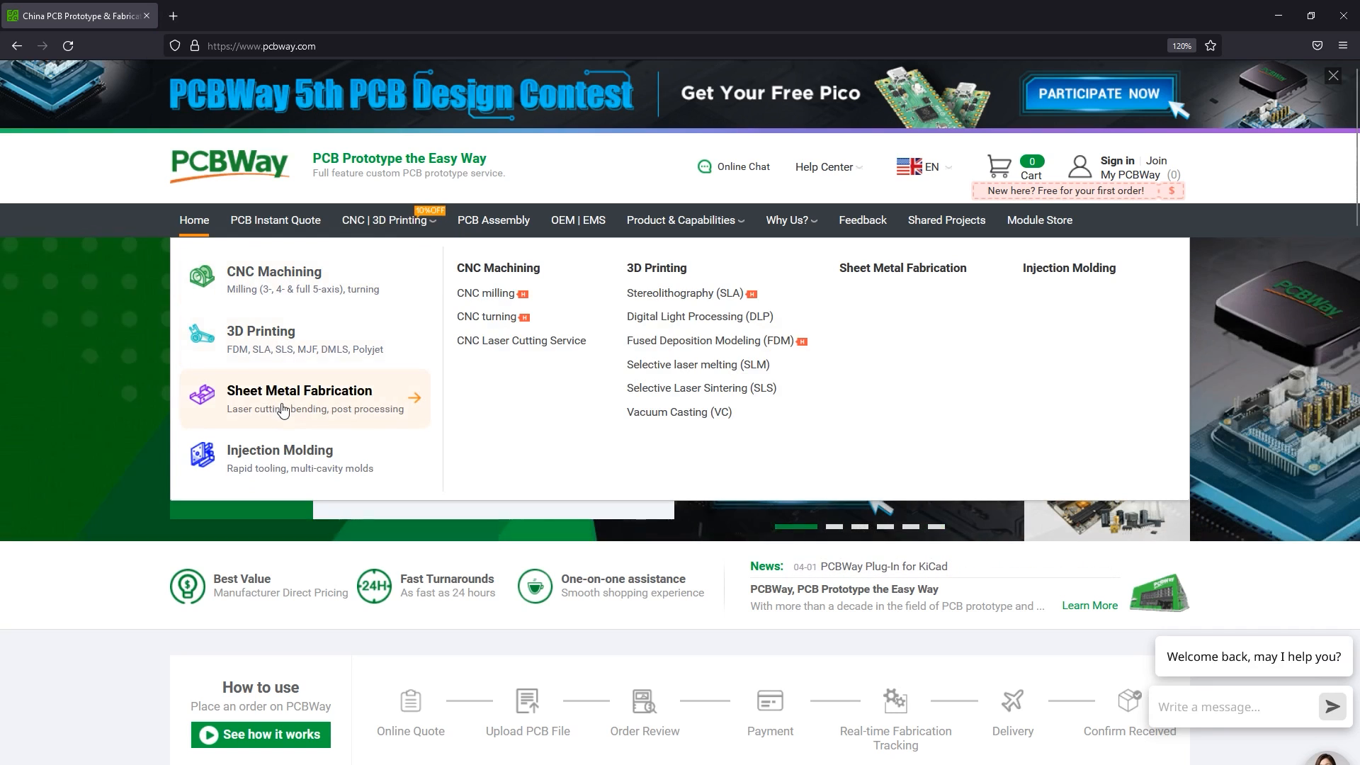
pyautogui.moveTo(277, 465)
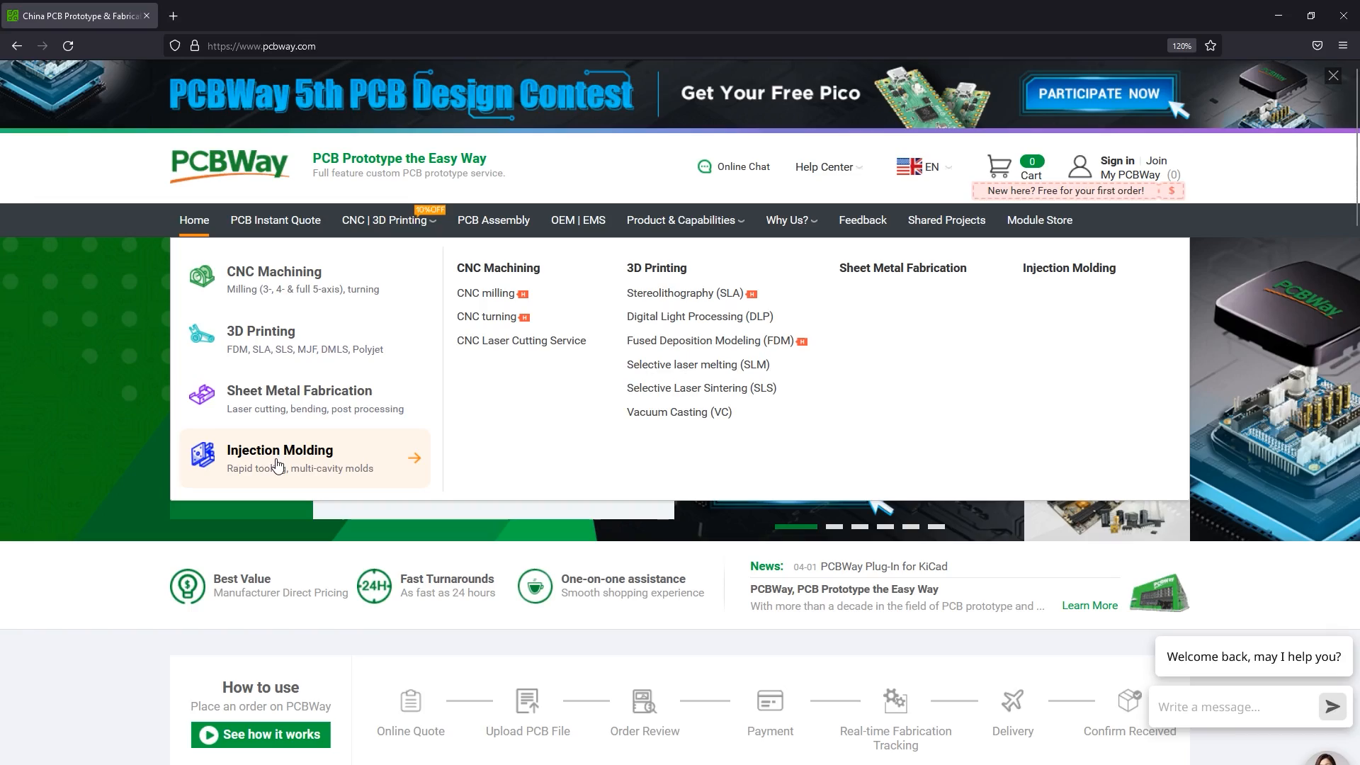